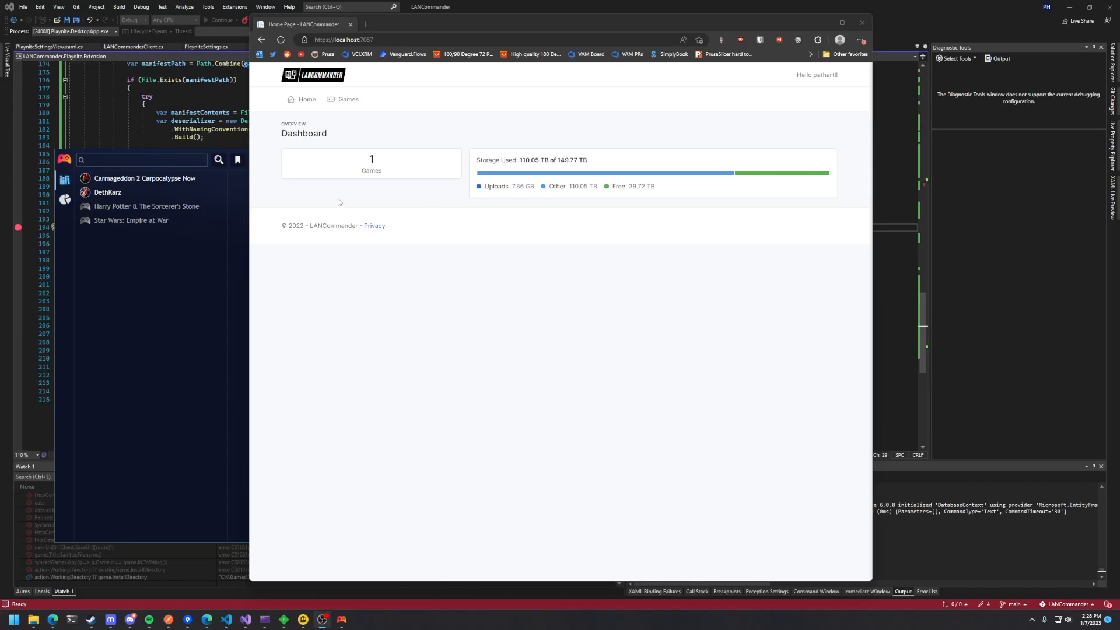
mouse_move(323, 130)
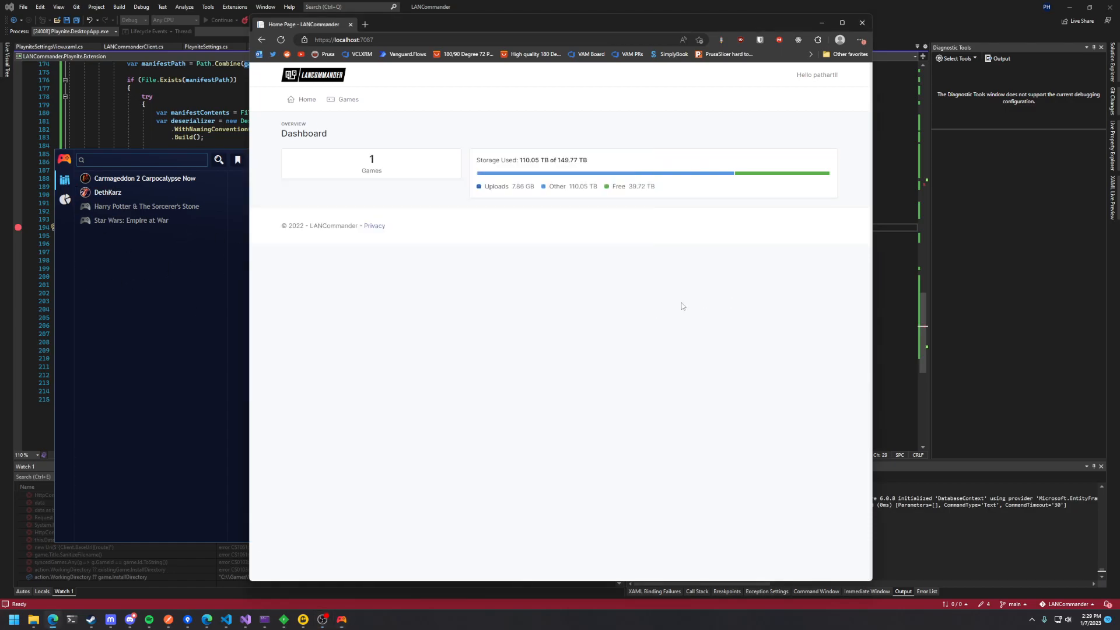
mouse_move(372, 140)
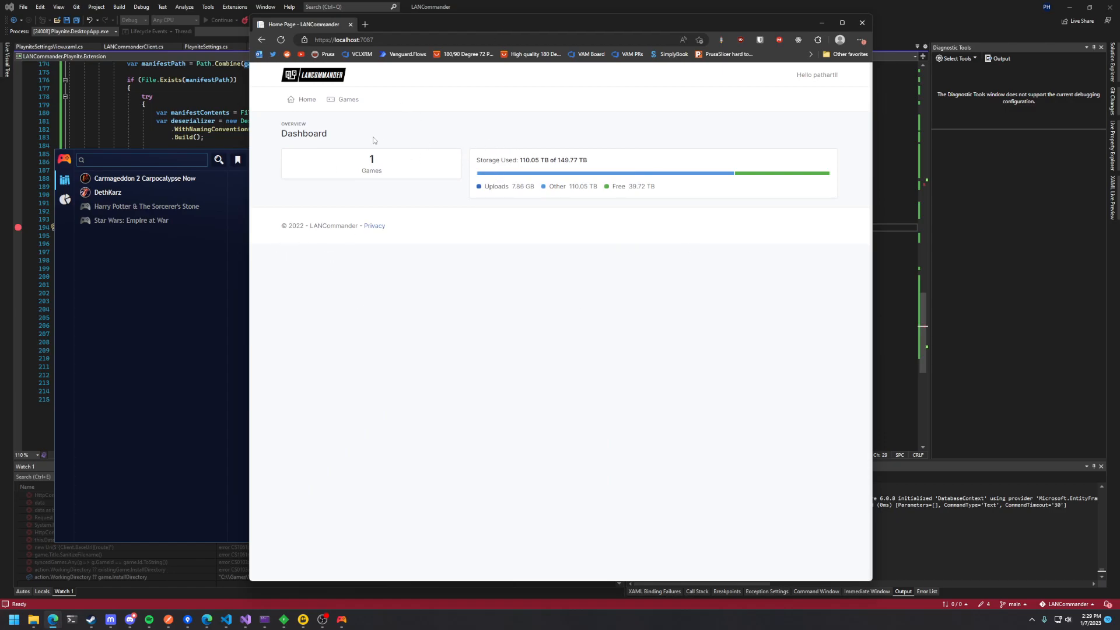
Create and save a new game titled Re-Volt with description 'Test 1234' and today's release date.
click(348, 99)
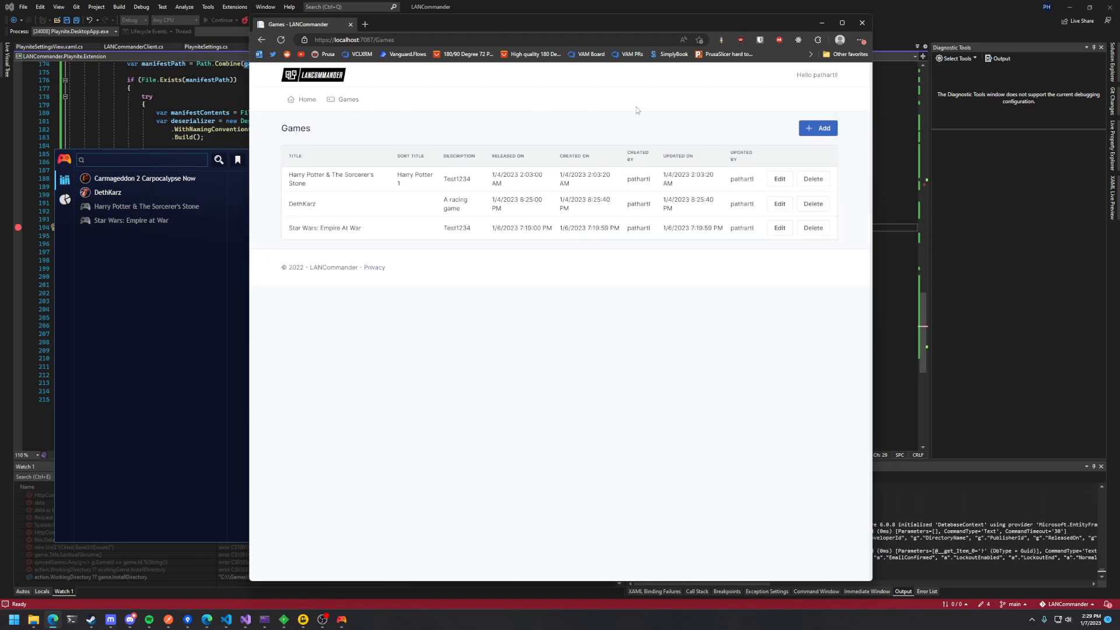
click(817, 129)
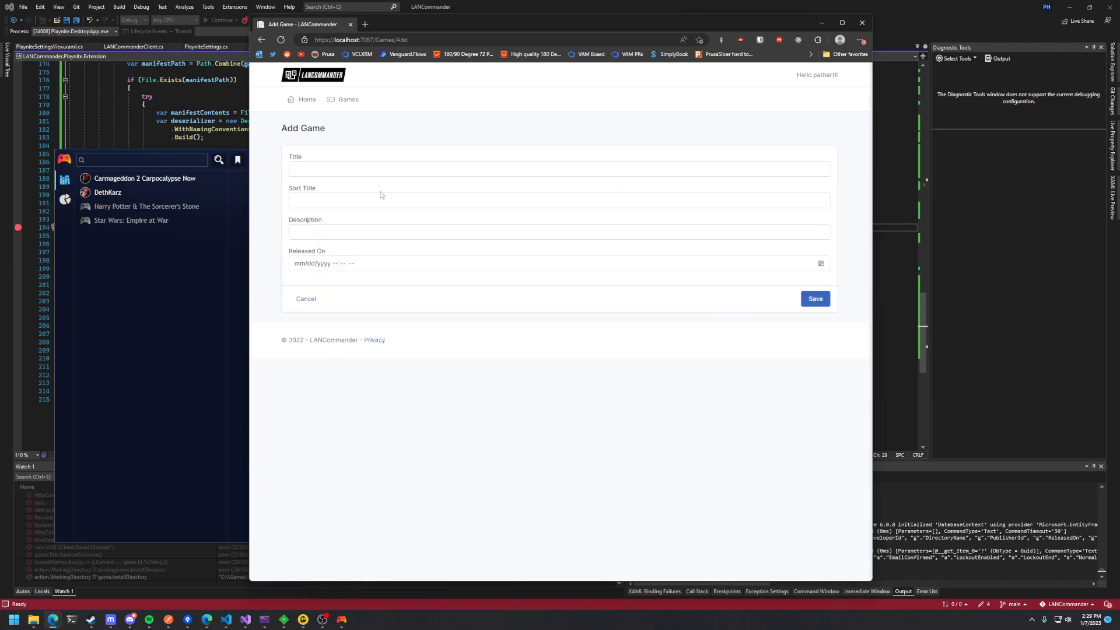
text(Rev)
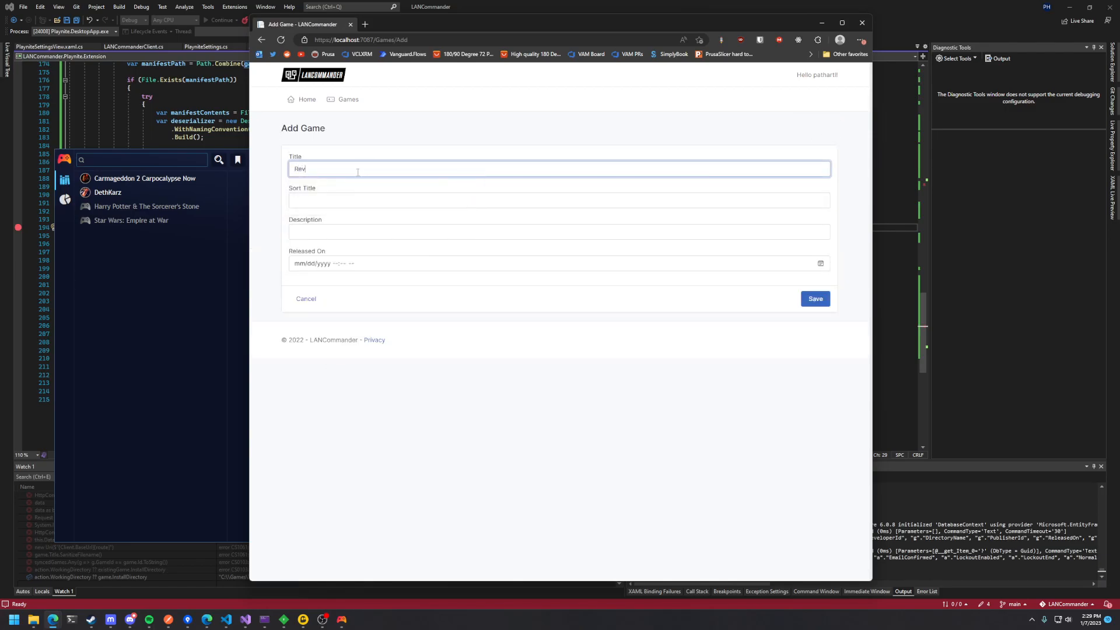
click(559, 200)
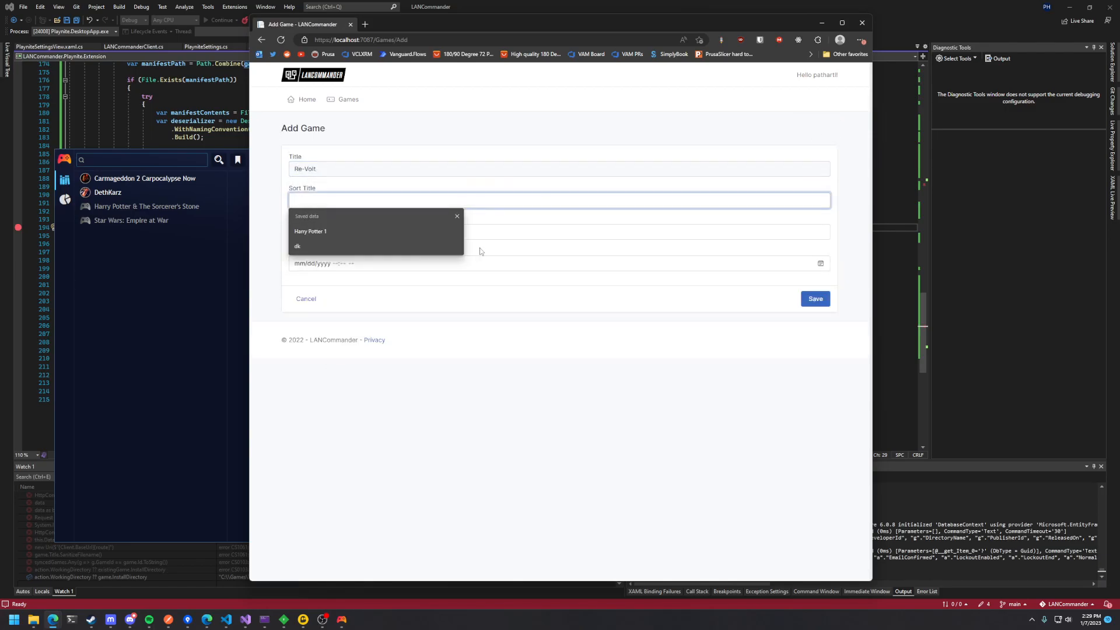
click(559, 231)
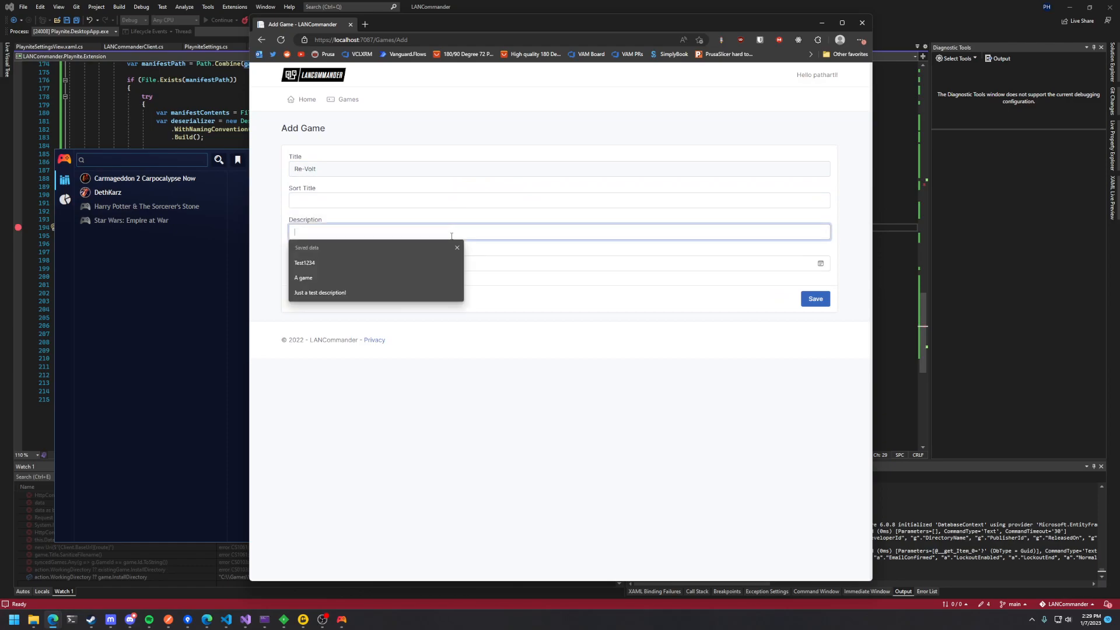
text(Test 1234)
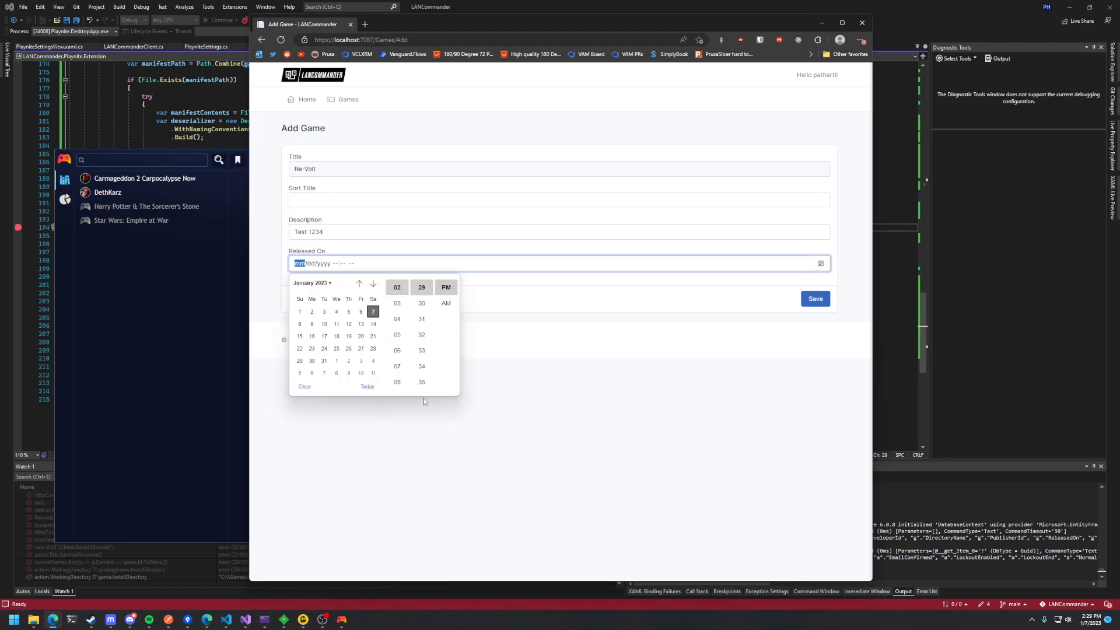
click(360, 310)
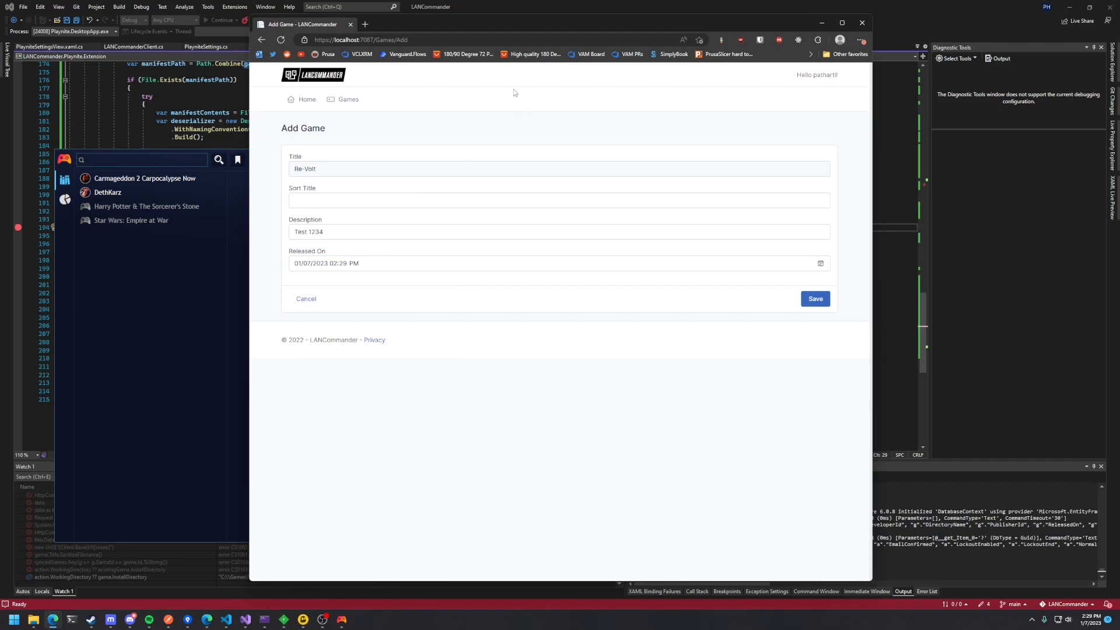
mouse_move(477, 320)
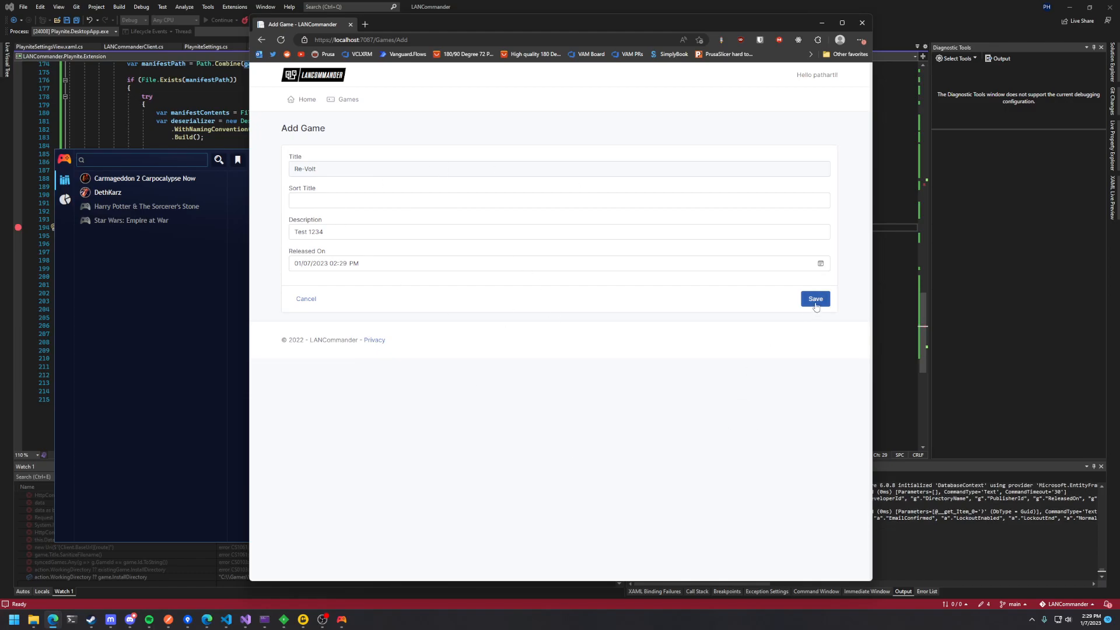
click(814, 299)
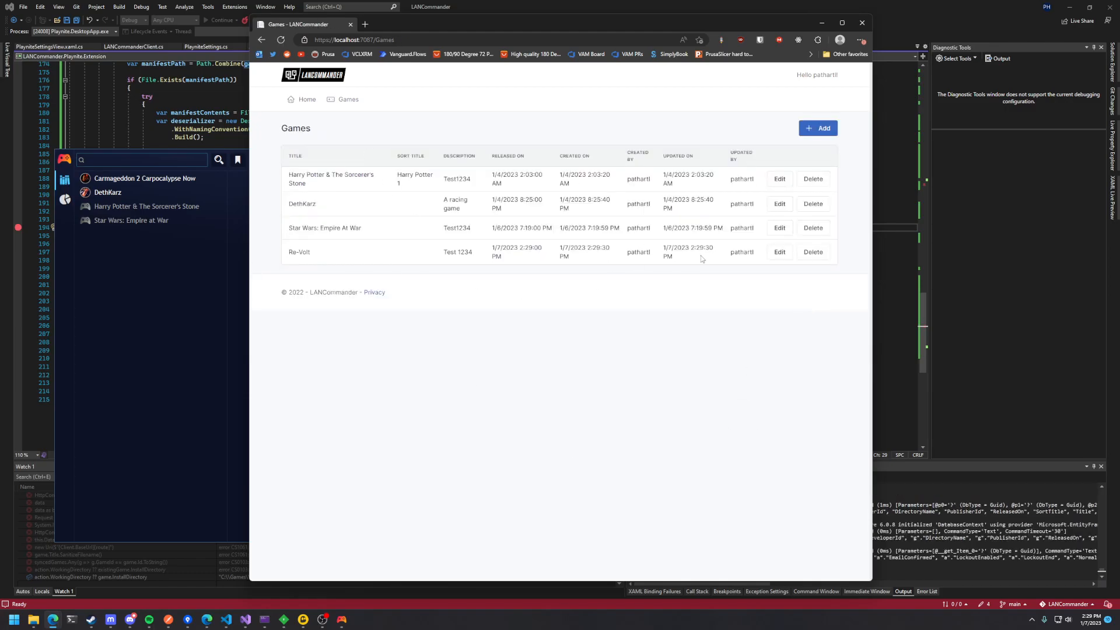
On Re-Volt's edit page, add an archive with version 1.2.0 and the Re-Volt.zip file selected.
click(778, 252)
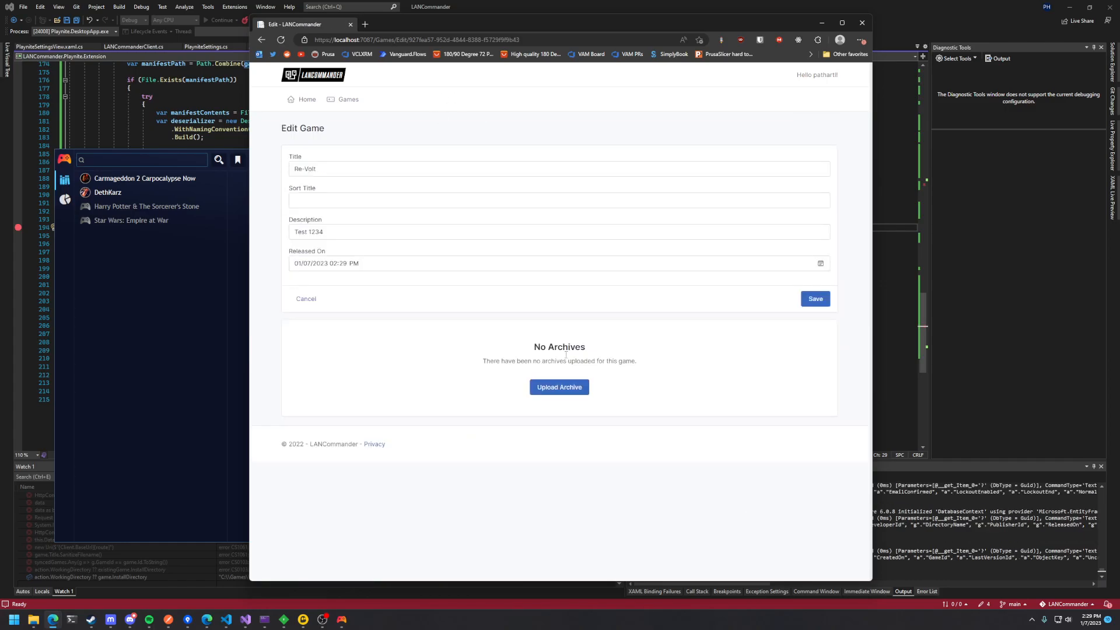
mouse_move(540, 406)
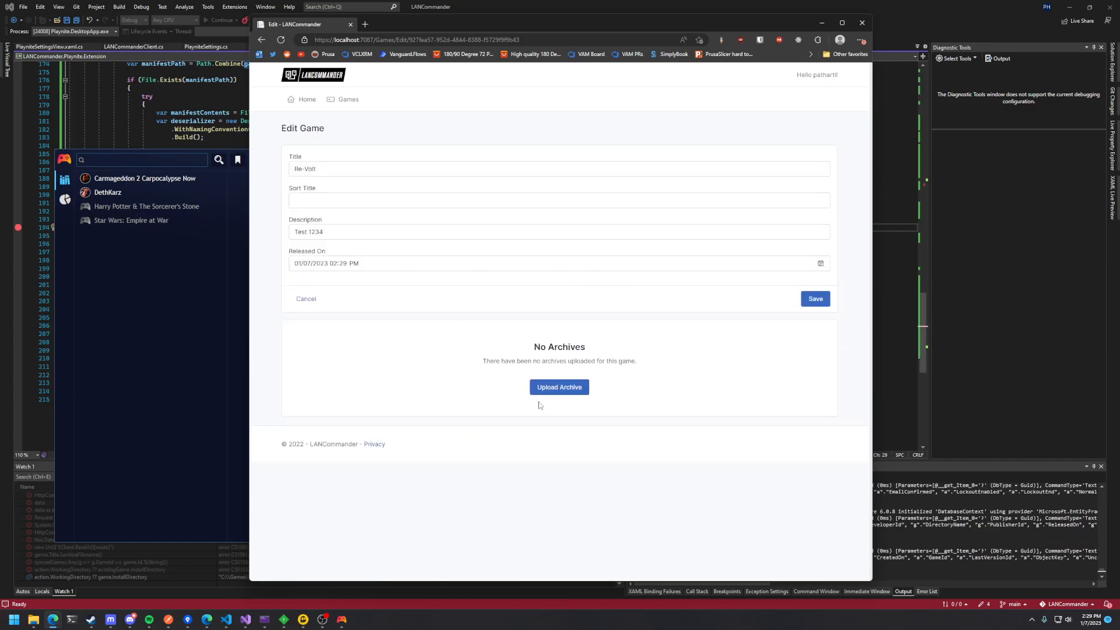
click(558, 386)
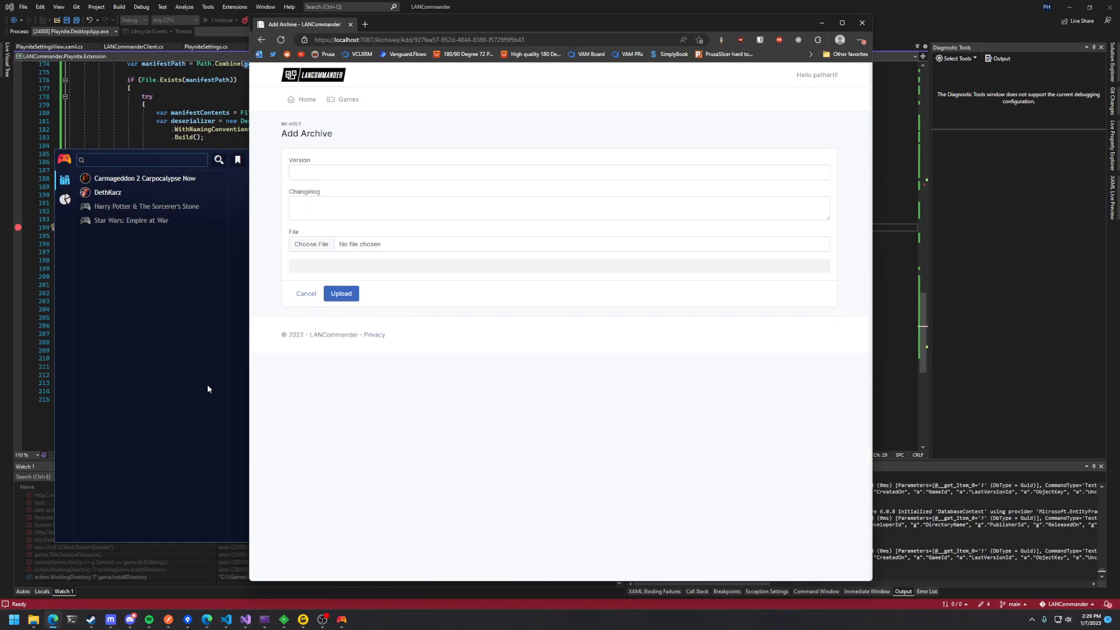
text(1.2.0)
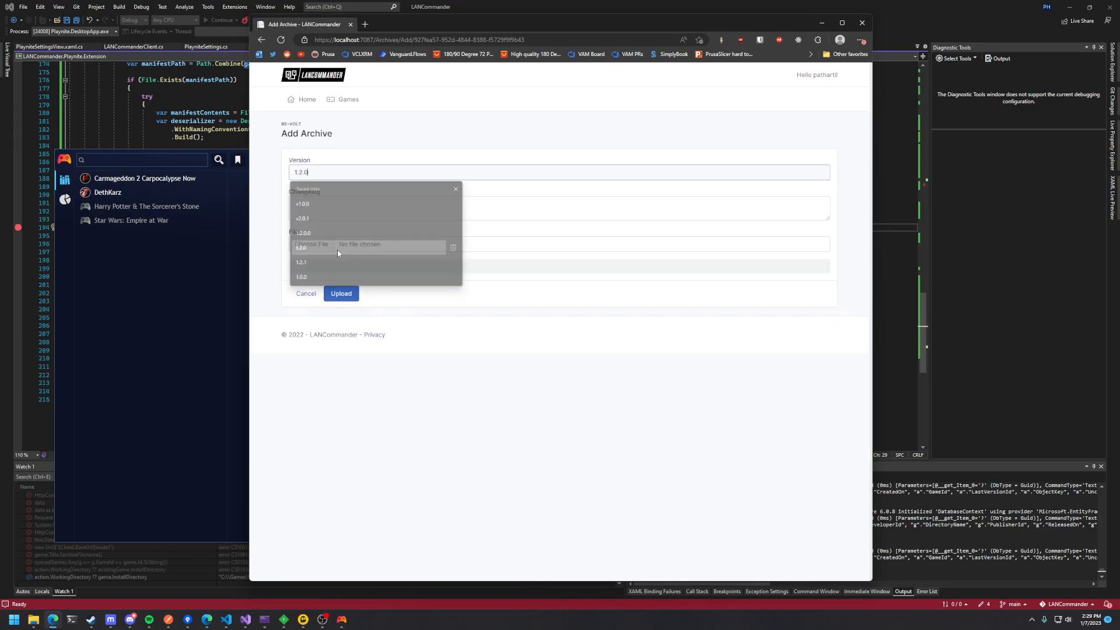
click(313, 246)
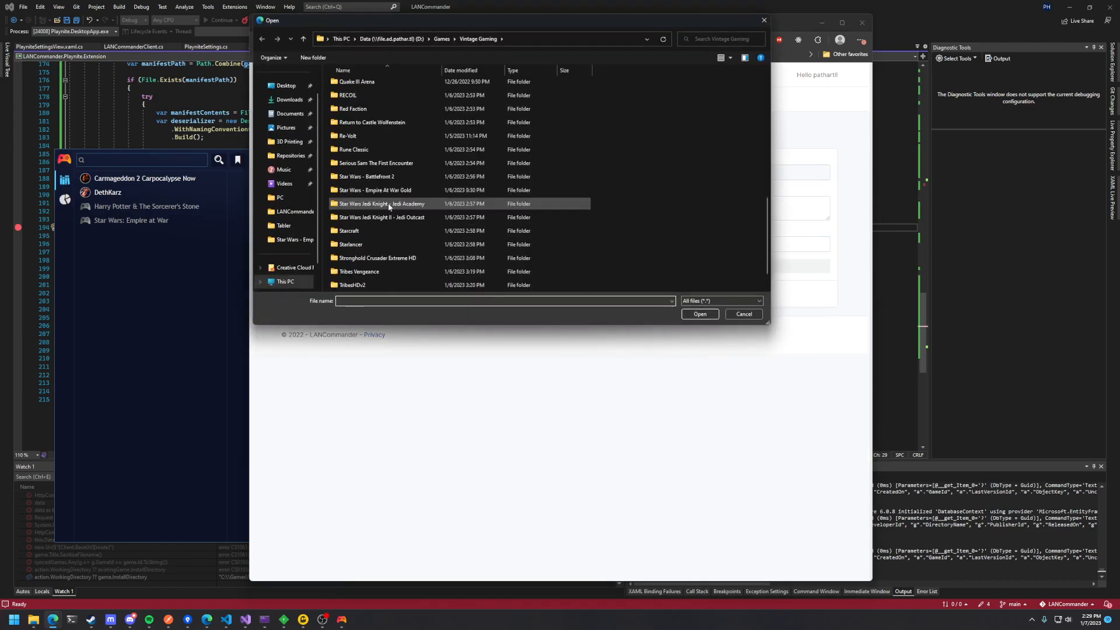
click(352, 286)
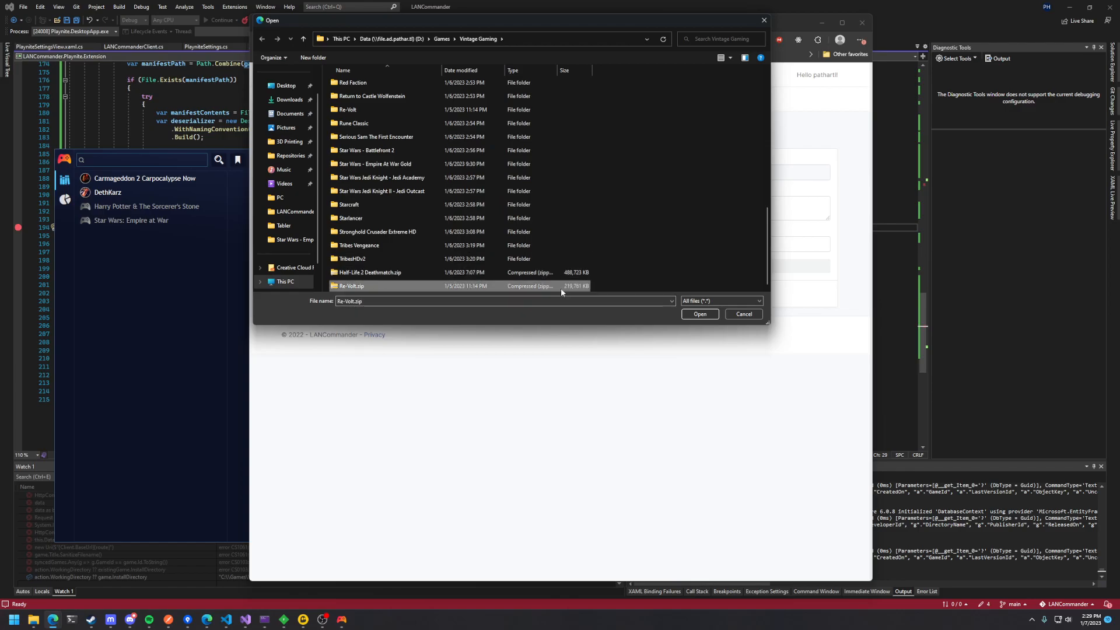
click(699, 314)
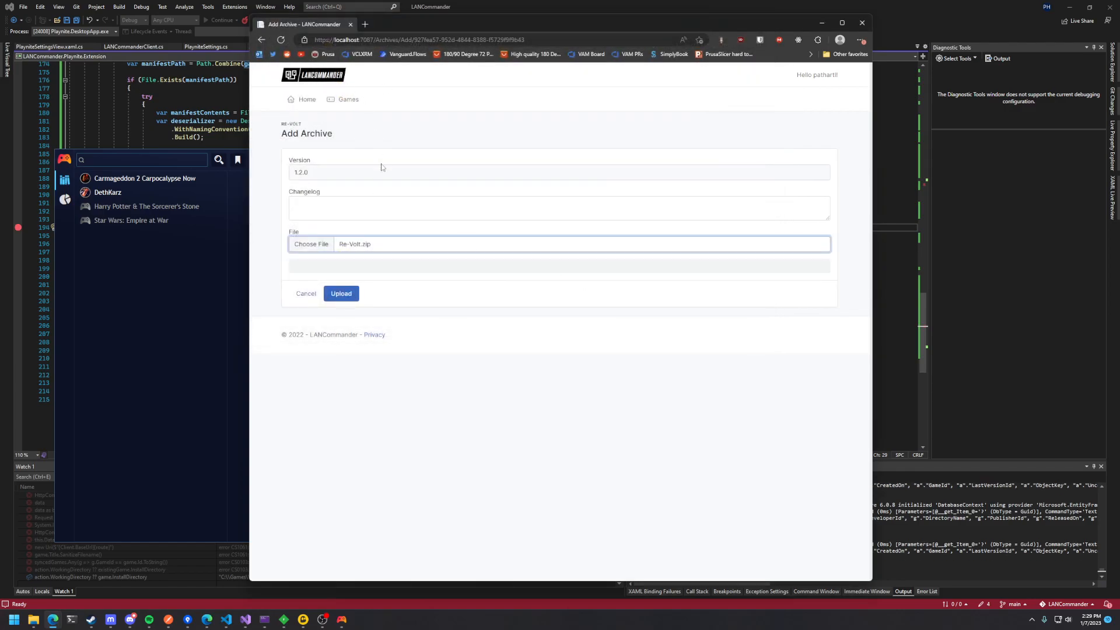
mouse_move(363, 252)
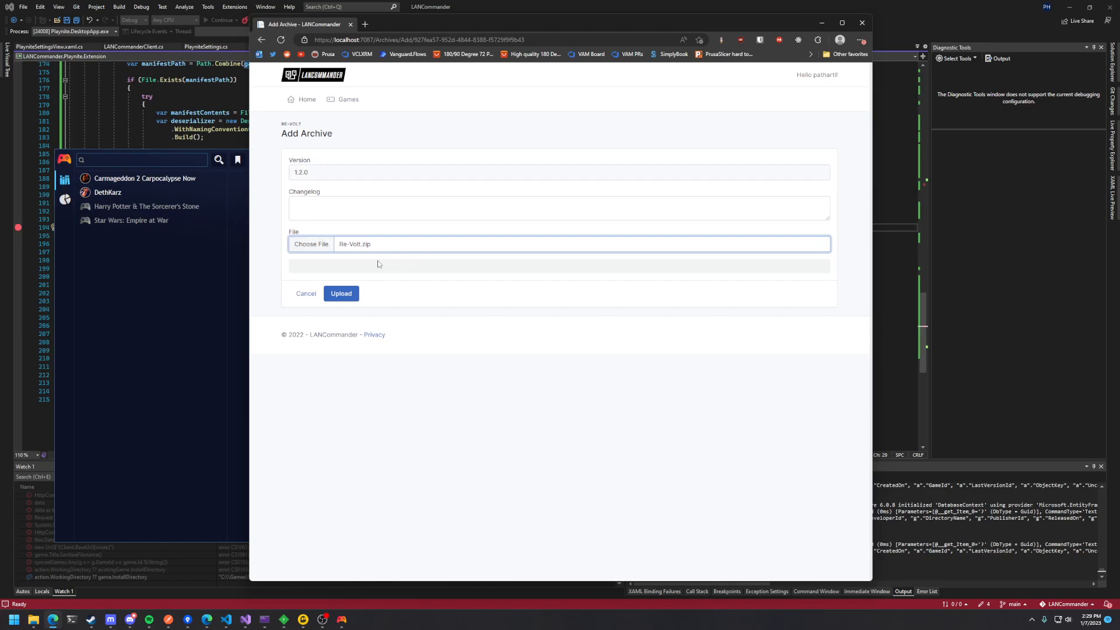
mouse_move(546, 298)
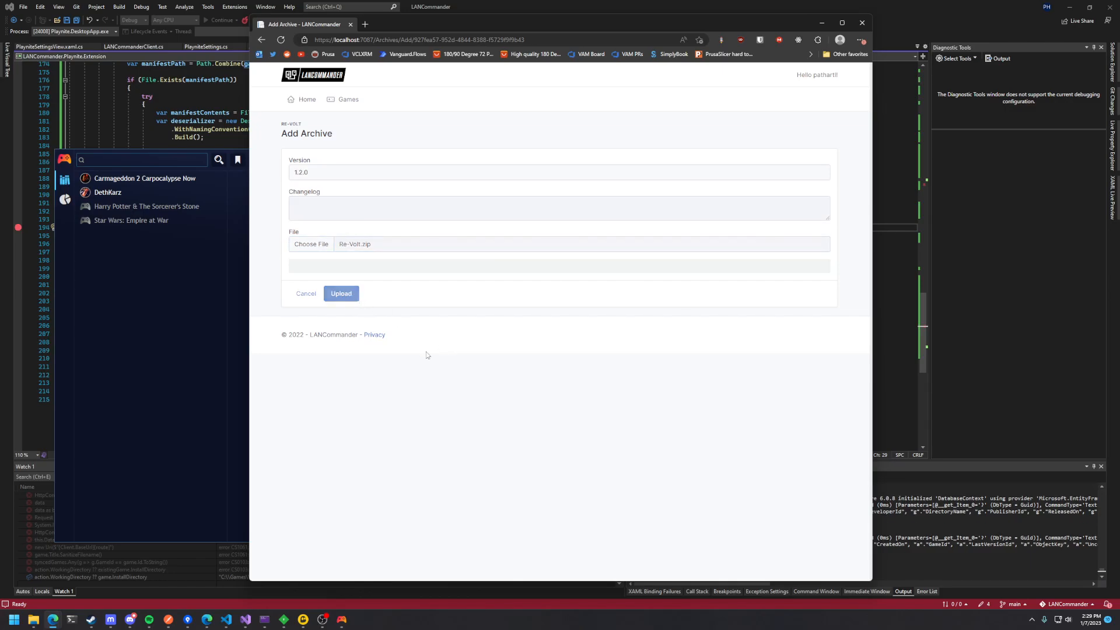
Upload the archive so Re-Volt lists a 1.2.0 archive of 225.03 MB, then switch to Playnite.
click(341, 294)
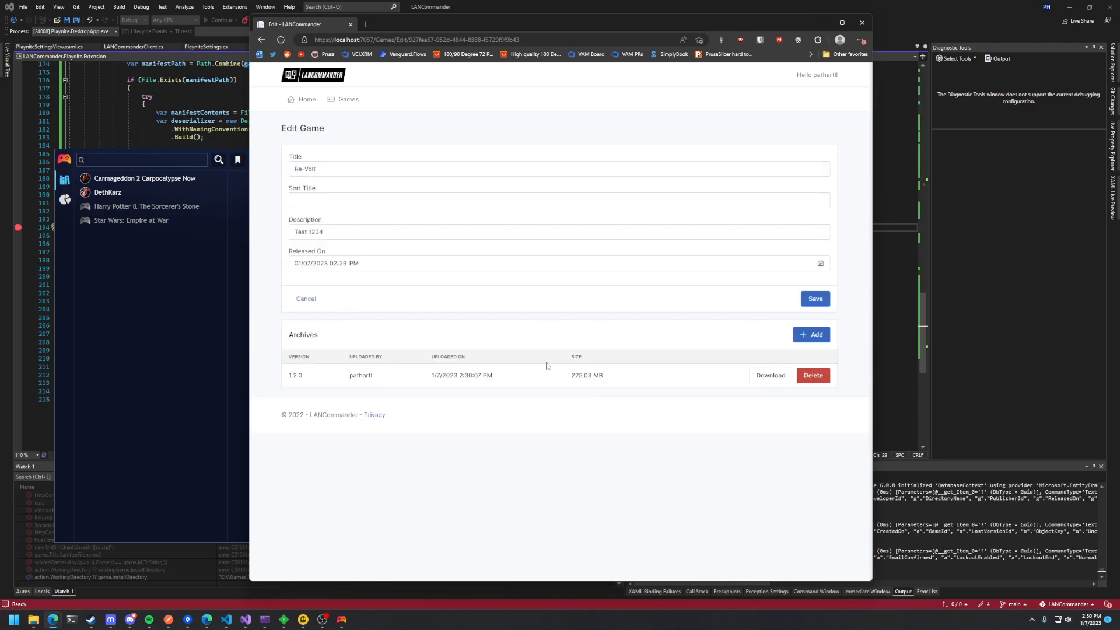
double_click(587, 374)
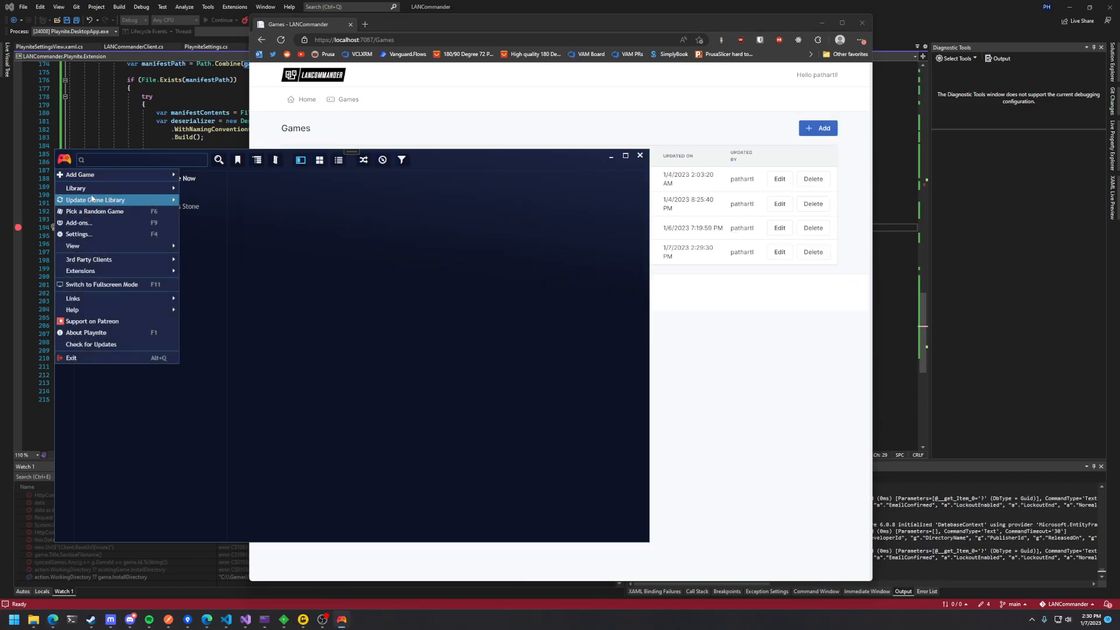
mouse_move(74, 188)
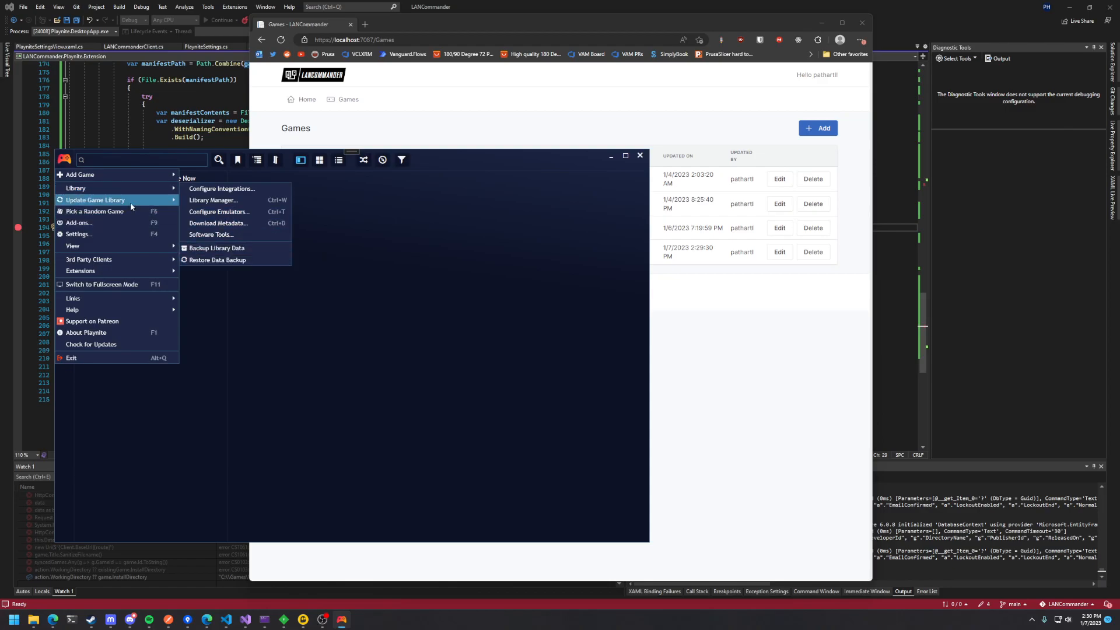
Update the Playnite library, select the new Re-Volt entry and start its install.
click(93, 200)
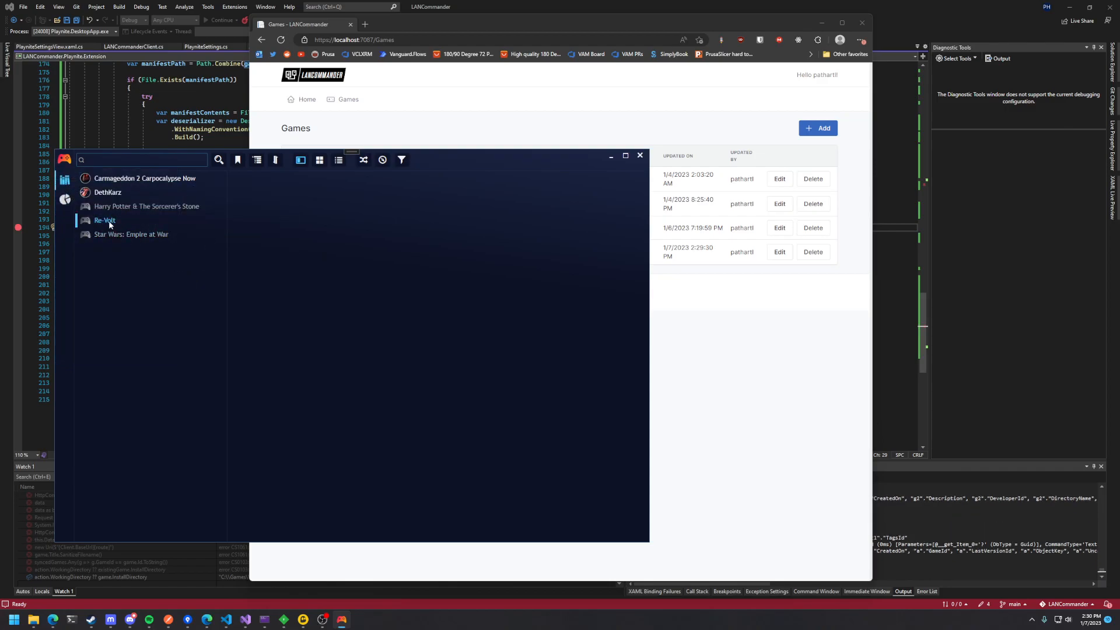
click(104, 220)
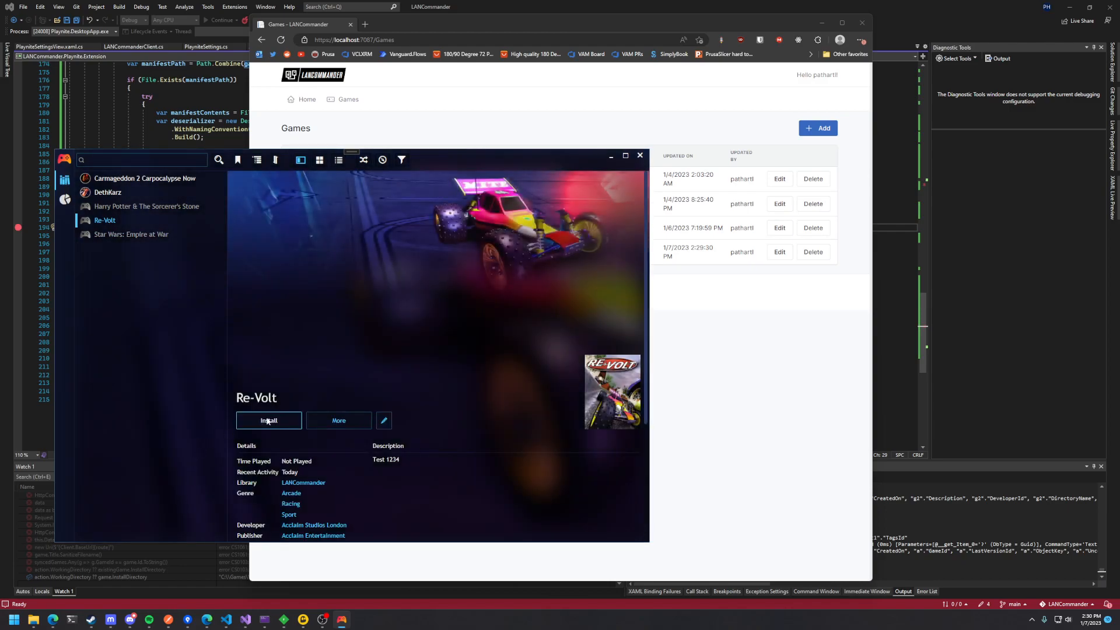
click(268, 420)
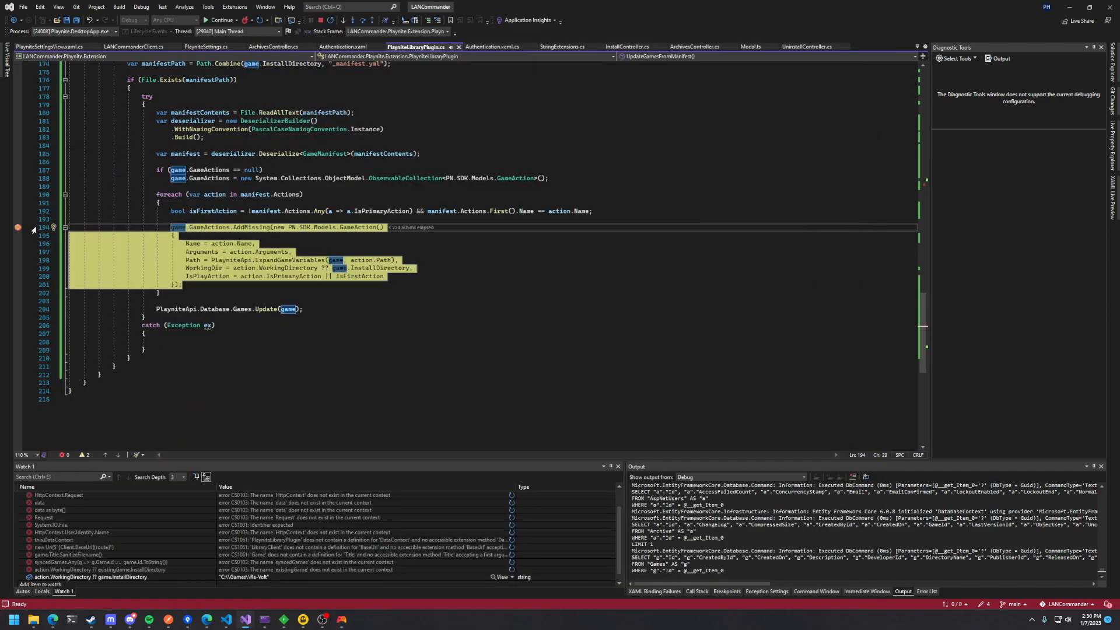
Continue the Visual Studio debugger so Re-Volt finishes installing into C:\Games\Re-Volt.
click(222, 19)
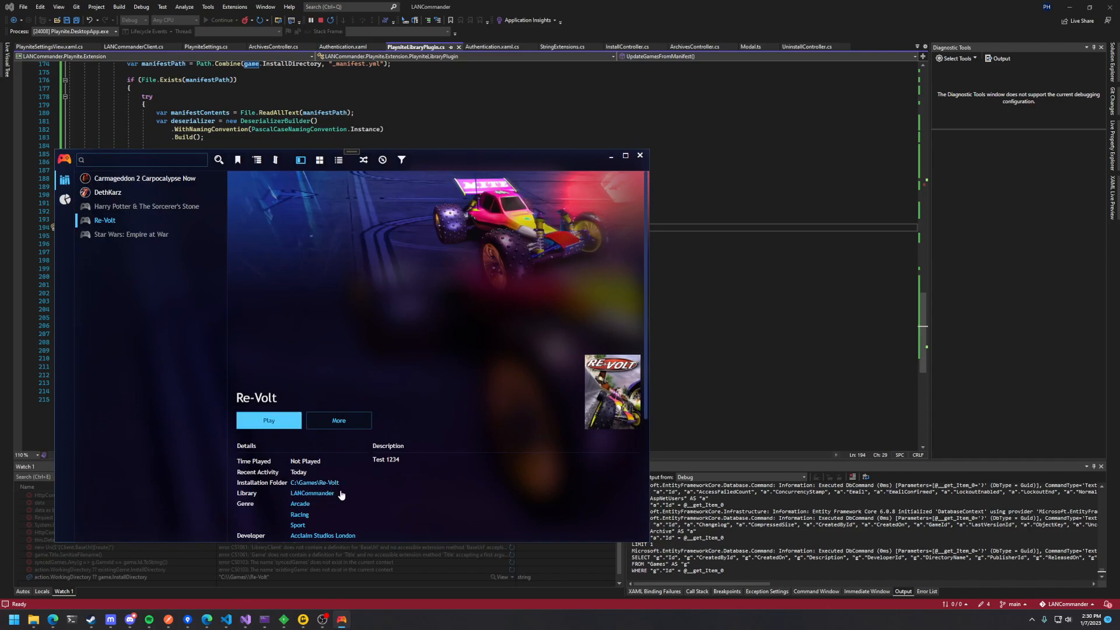
Show the C:\Games\Re-Volt installation folder and select its _manifest.yml file.
click(314, 482)
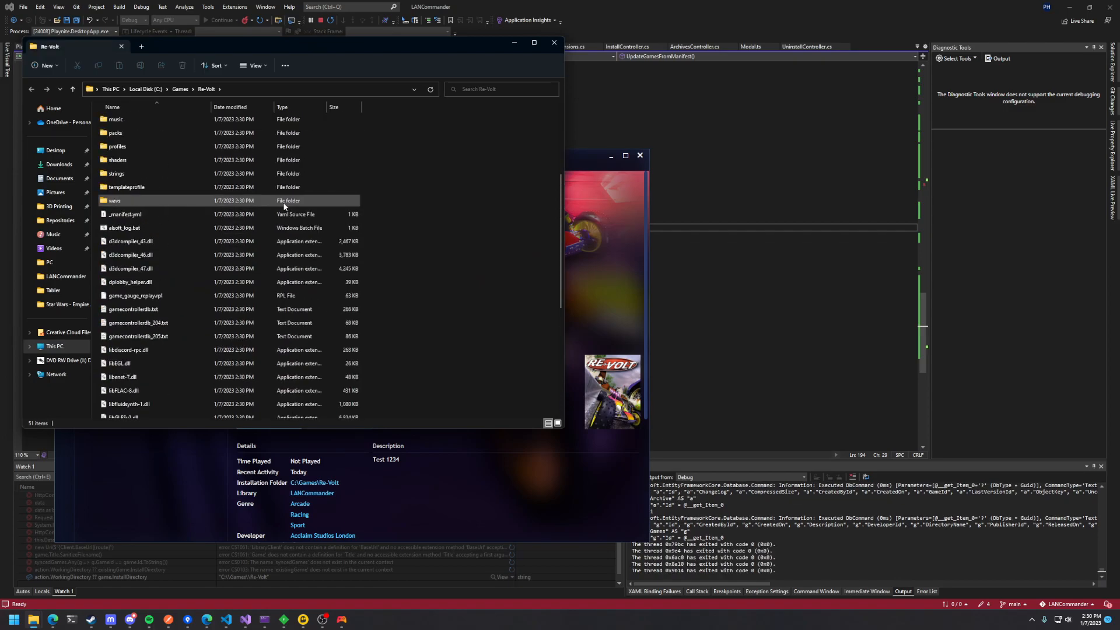
click(125, 214)
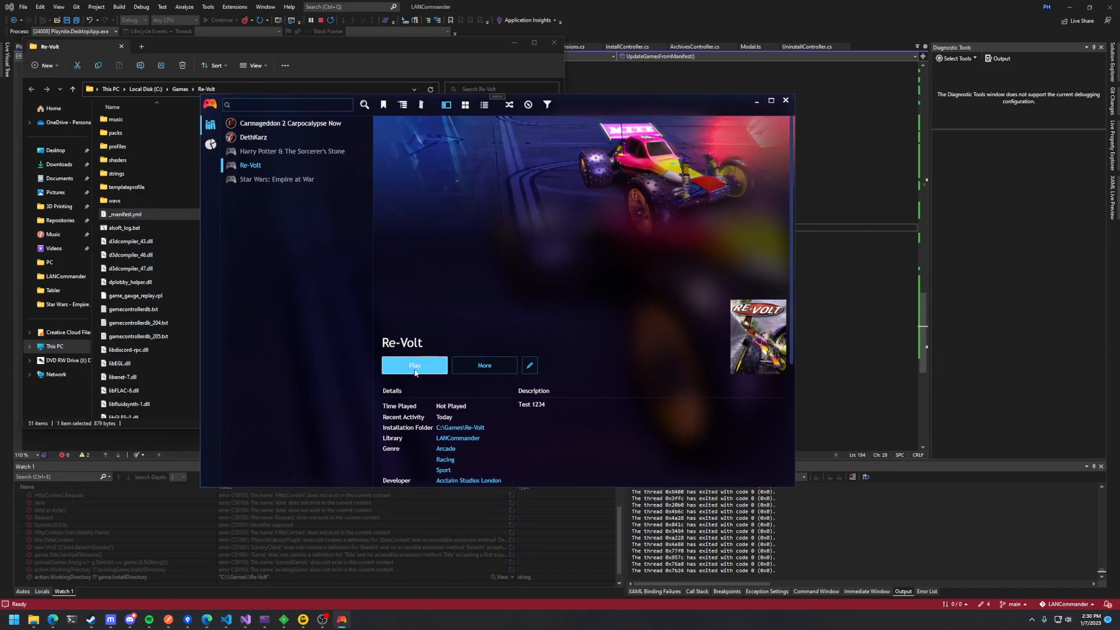
Launch Re-Volt from its Playnite page and play briefly, recording 19 seconds of play time.
click(414, 365)
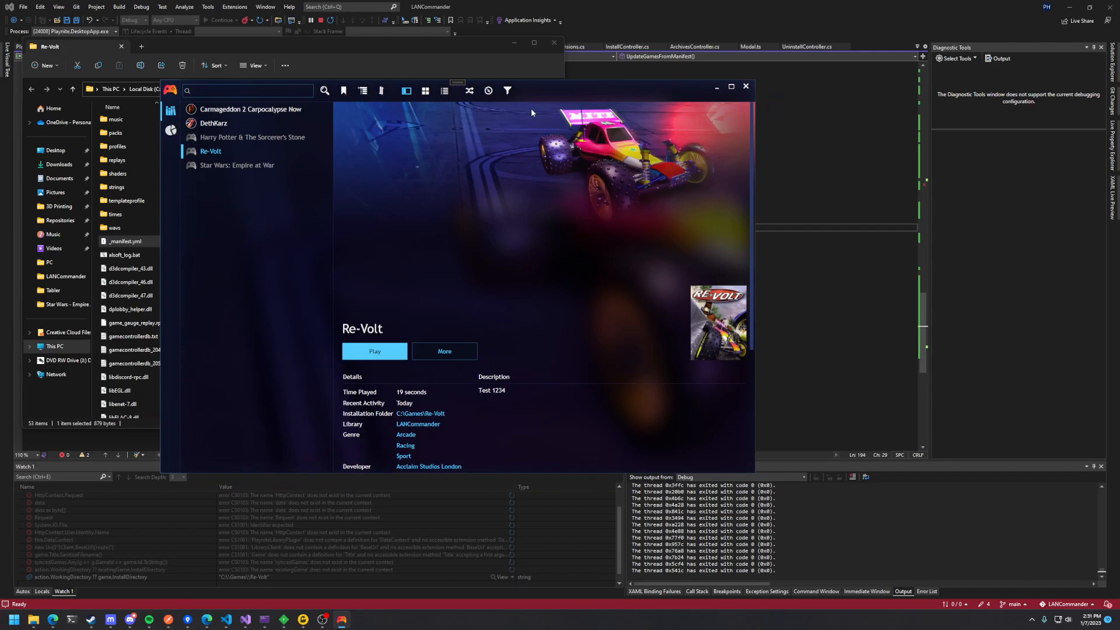
mouse_move(547, 167)
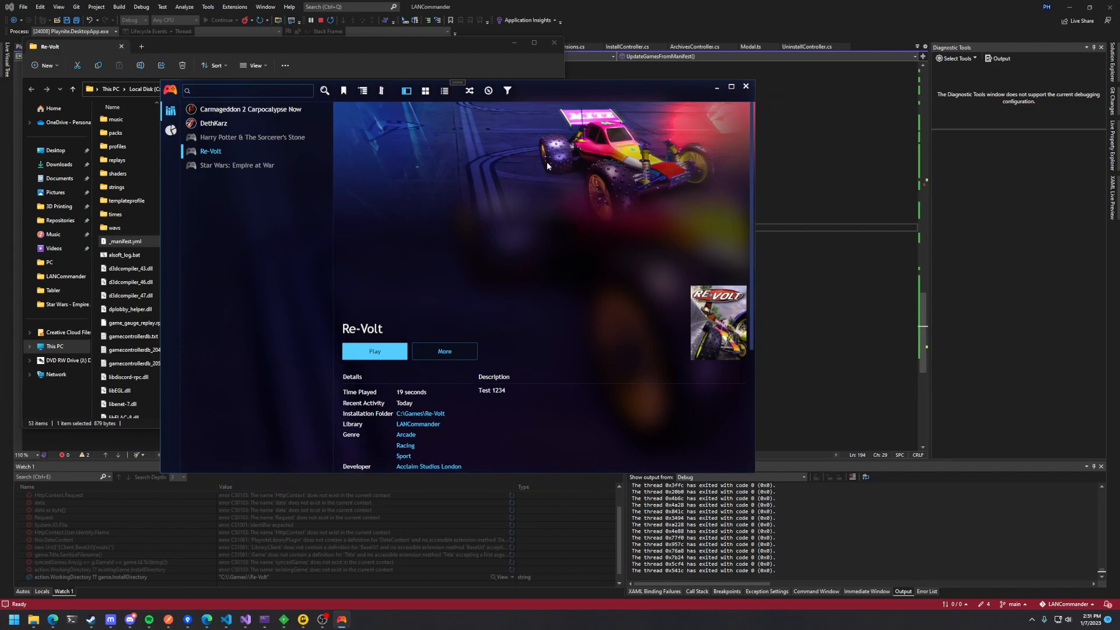
mouse_move(473, 228)
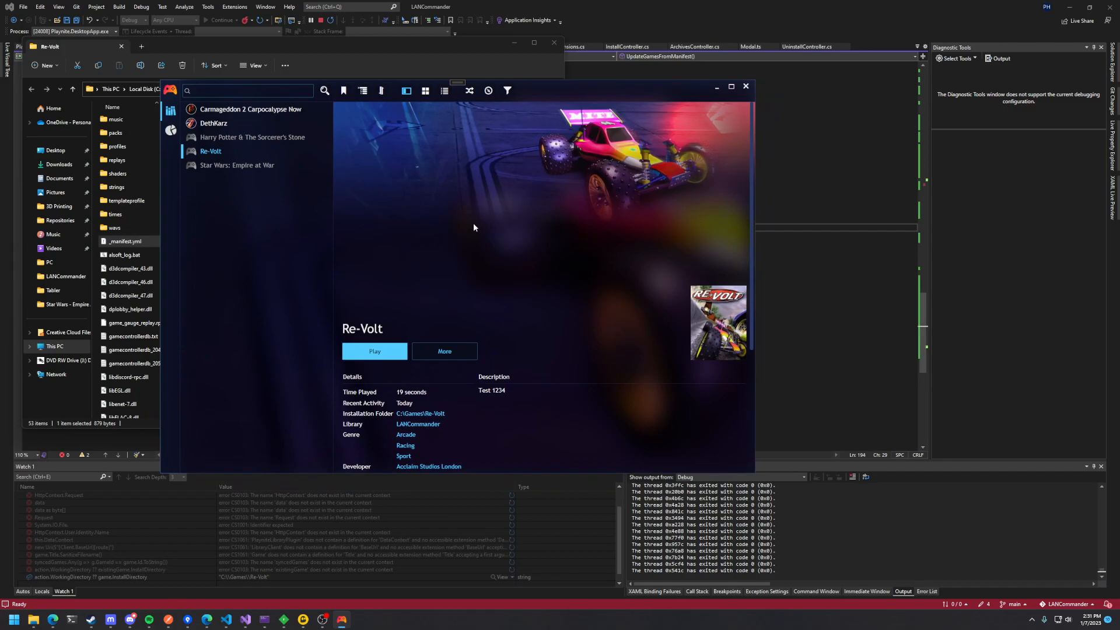
mouse_move(469, 221)
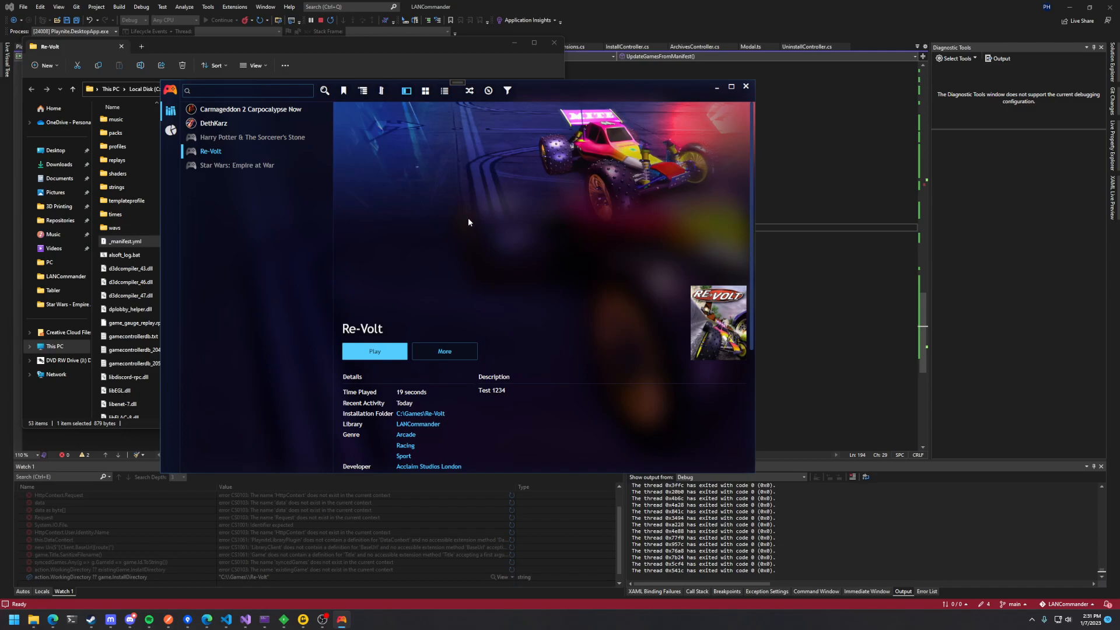